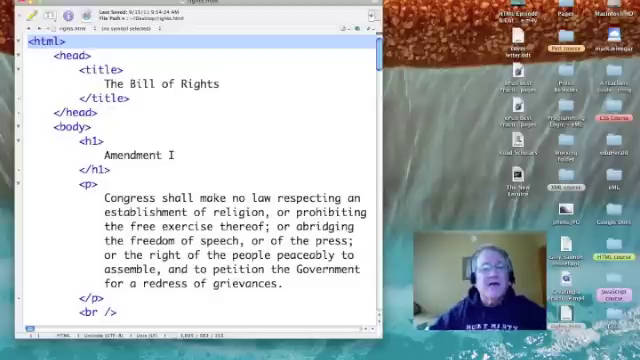
{"action": "scroll", "scroll_direction": "down", "scroll_amount": 3}
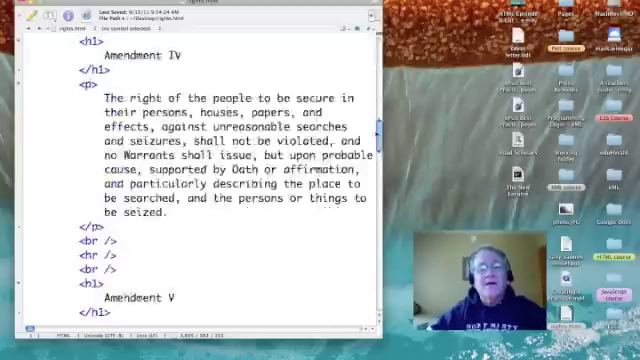
{"action": "scroll", "scroll_direction": "down", "scroll_amount": 3}
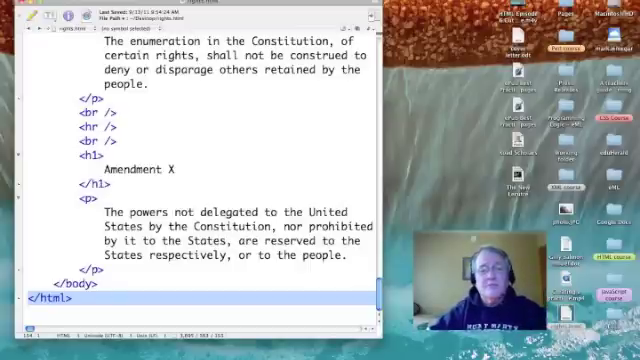
{"action": "scroll", "scroll_direction": "up", "scroll_amount": 3}
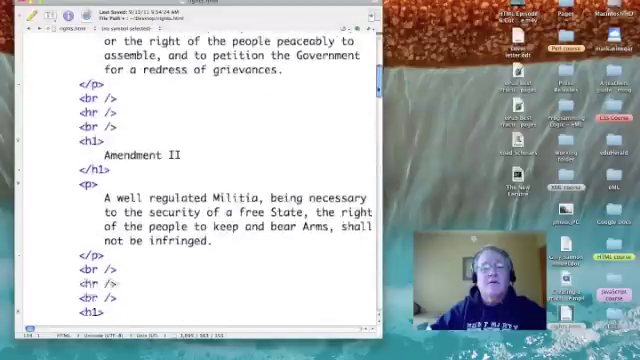
{"action": "scroll", "scroll_direction": "up", "scroll_amount": 3}
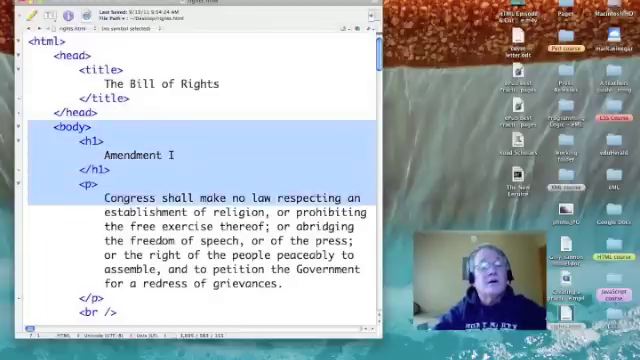
{"action": "scroll", "scroll_direction": "down", "scroll_amount": 3}
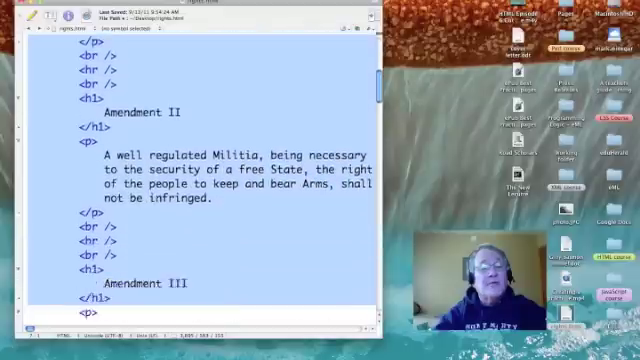
{"action": "scroll", "scroll_direction": "down", "scroll_amount": 3}
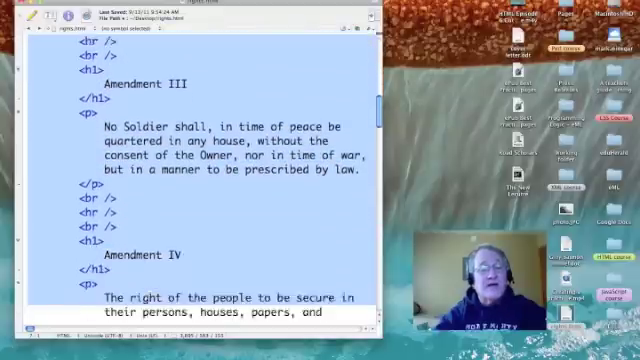
{"action": "scroll", "scroll_direction": "down", "scroll_amount": 3}
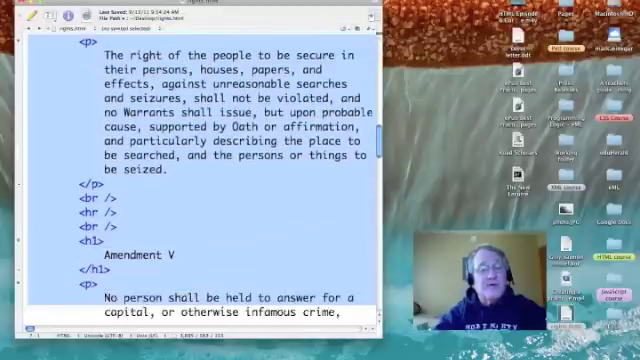
{"action": "scroll", "scroll_direction": "down", "scroll_amount": 3}
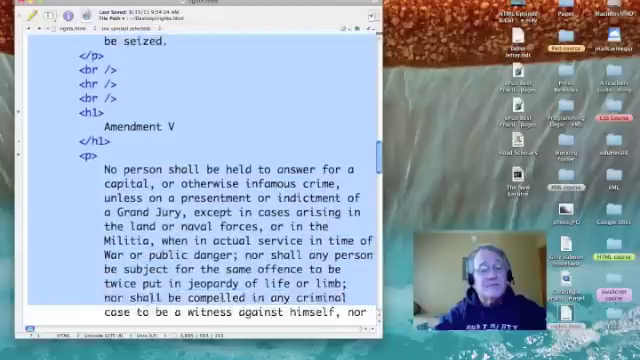
{"action": "scroll", "scroll_direction": "down", "scroll_amount": 3}
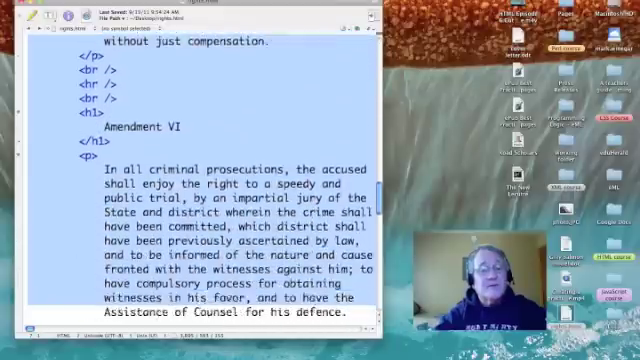
{"action": "scroll", "scroll_direction": "down", "scroll_amount": 3}
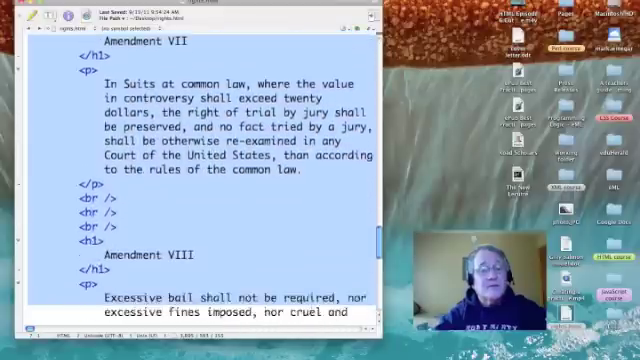
{"action": "scroll", "scroll_direction": "down", "scroll_amount": 3}
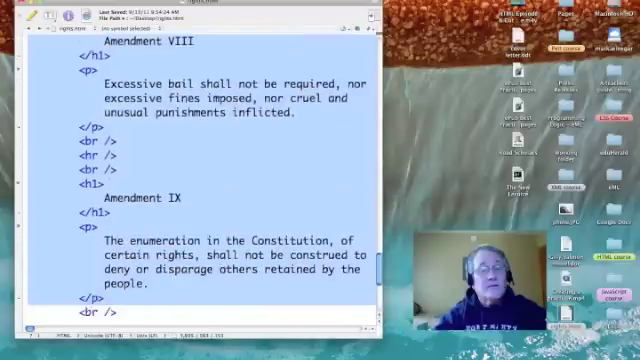
{"action": "scroll", "scroll_direction": "down", "scroll_amount": 3}
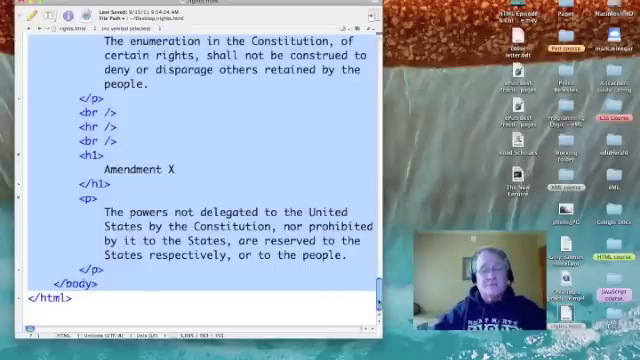
{"action": "scroll", "scroll_direction": "up", "scroll_amount": 3}
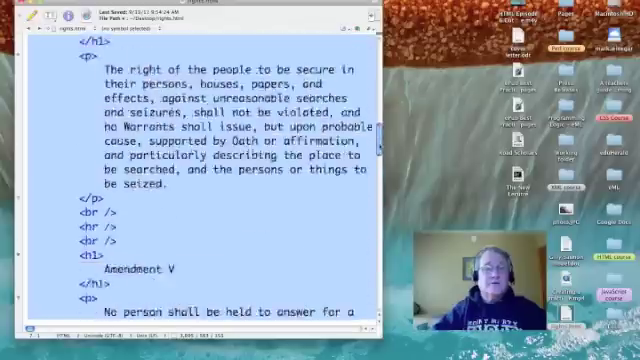
{"action": "scroll", "scroll_direction": "up", "scroll_amount": 3}
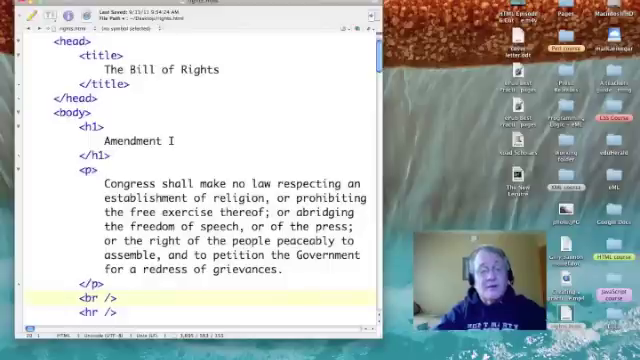
{"action": "scroll", "scroll_direction": "down", "scroll_amount": 3}
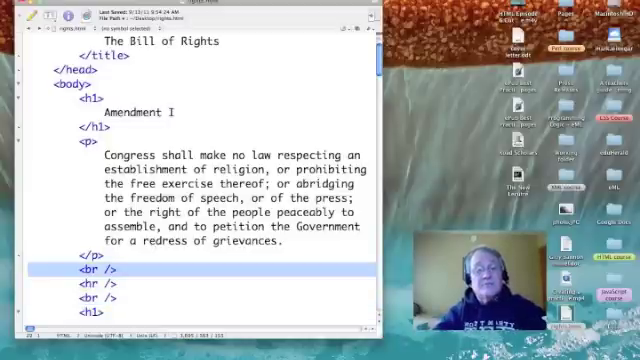
{"action": "scroll", "scroll_direction": "down", "scroll_amount": 3}
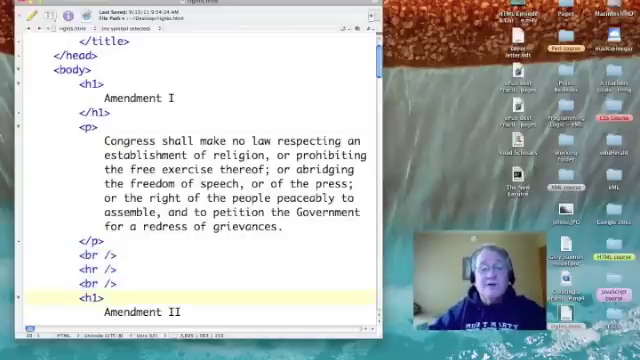
{"action": "scroll", "scroll_direction": "down", "scroll_amount": 3}
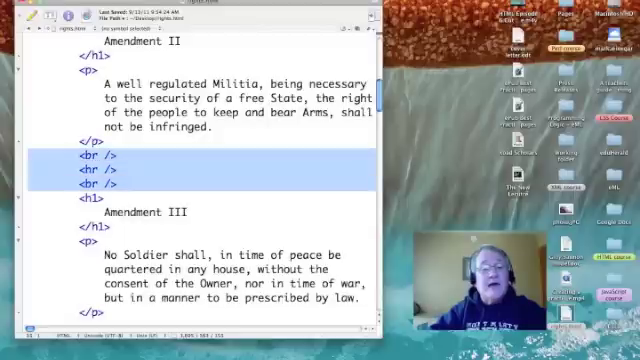
{"action": "scroll", "scroll_direction": "down", "scroll_amount": 3}
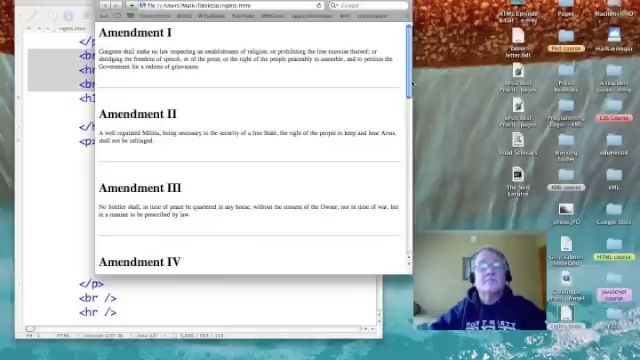
{"action": "scroll", "scroll_direction": "down", "scroll_amount": 3}
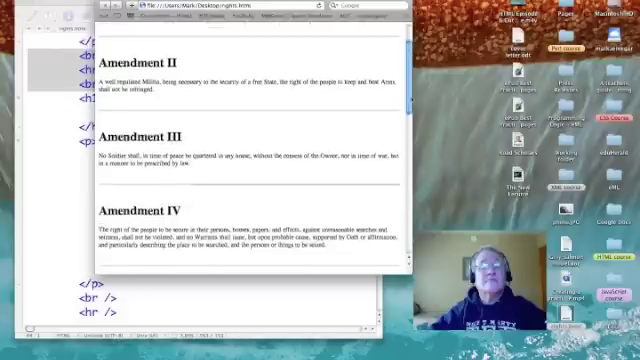
{"action": "scroll", "scroll_direction": "down", "scroll_amount": 3}
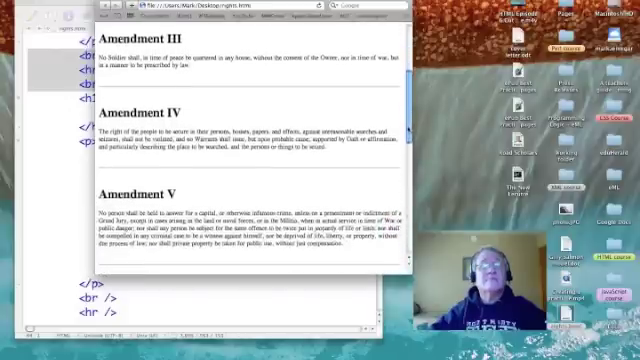
{"action": "scroll", "scroll_direction": "up", "scroll_amount": 3}
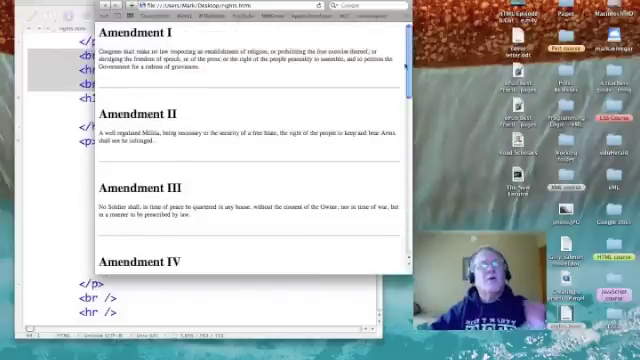